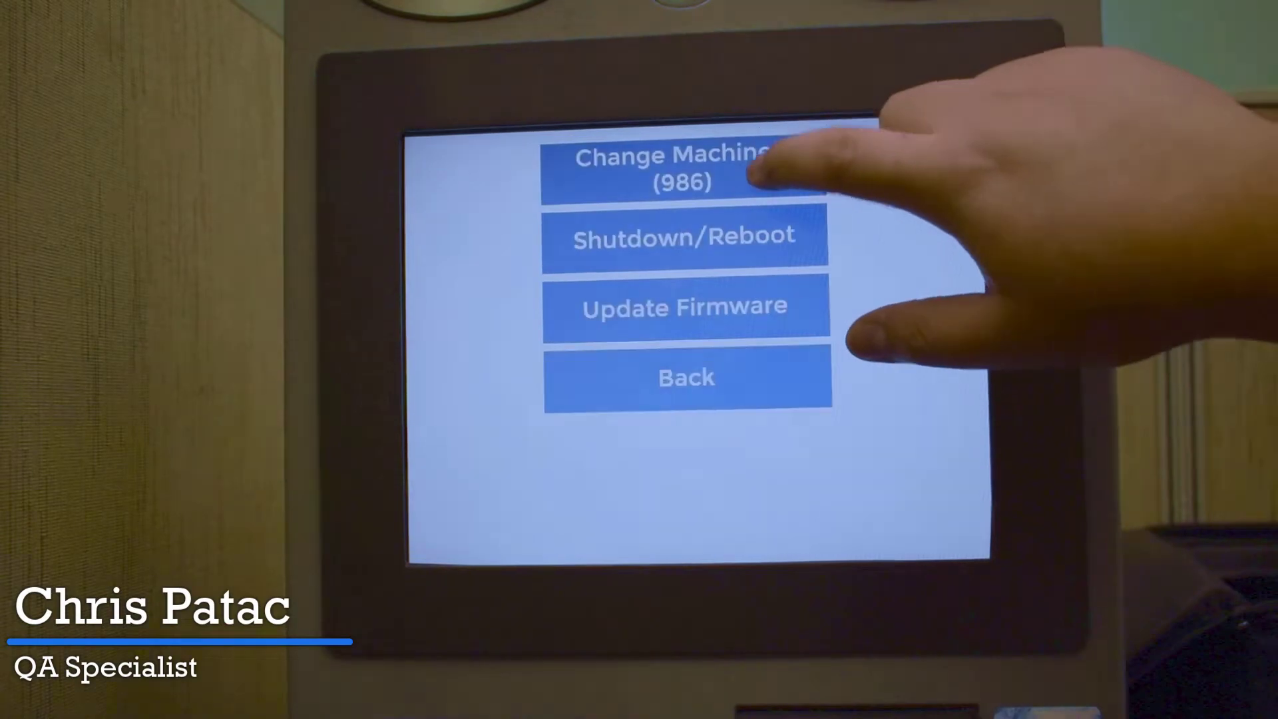
# Open the Shutdown/Reboot menu to show the shutdown, reboot and back options
pyautogui.click(685, 236)
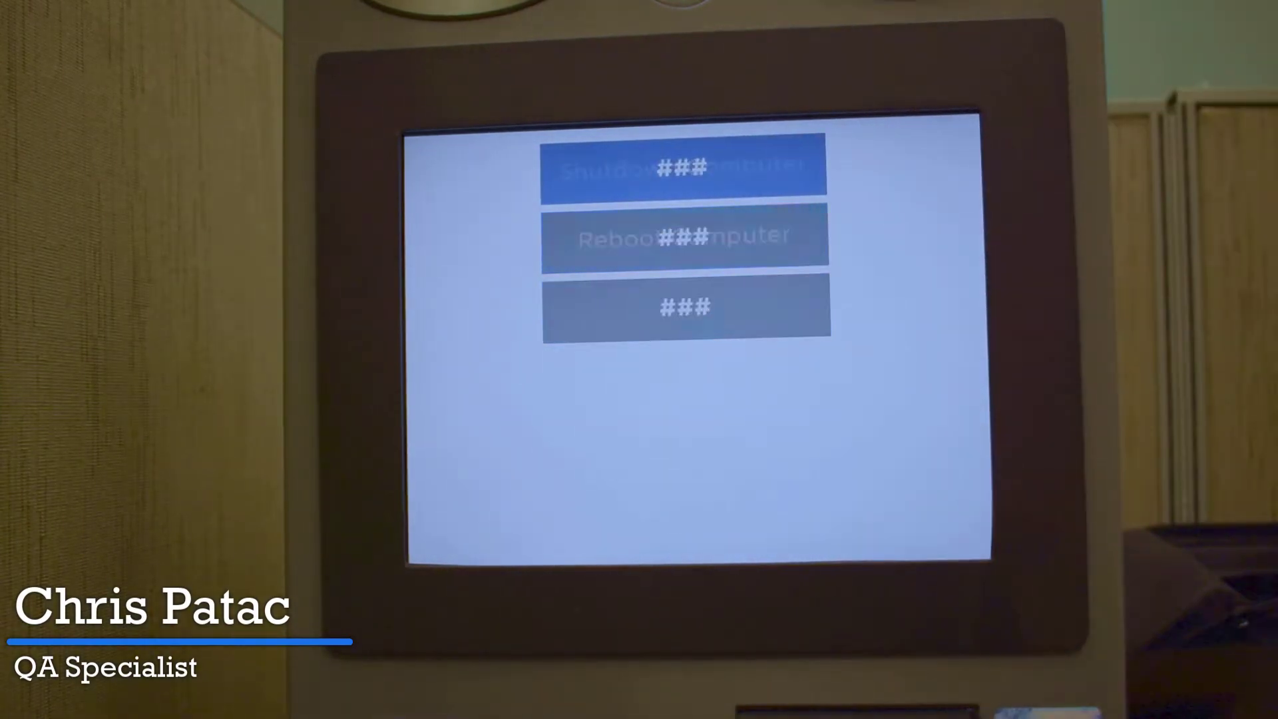